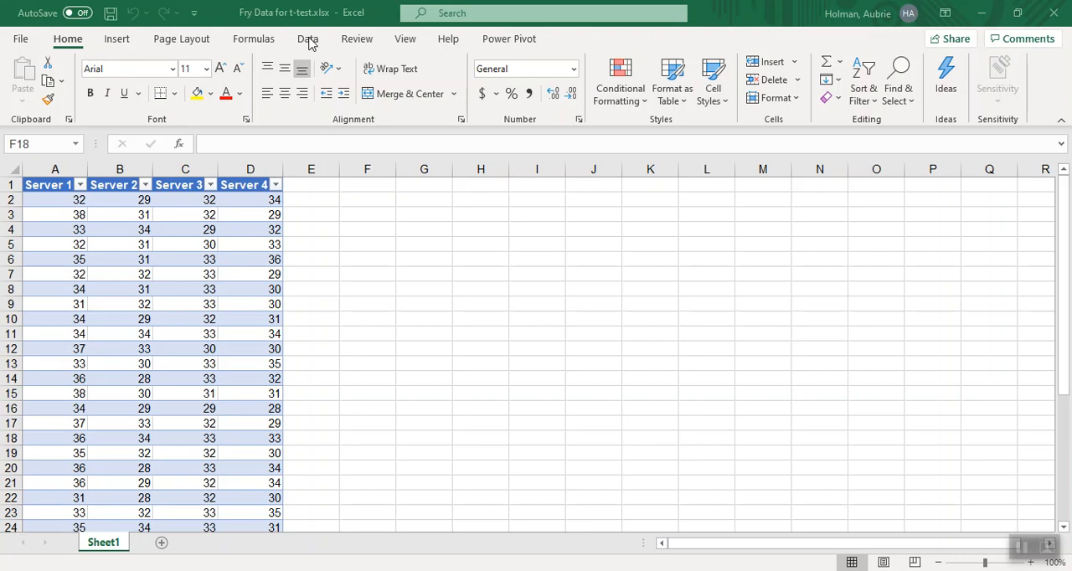
Show the Data ribbon with the Data Analysis tool for the server data workbook.
left_click(367, 439)
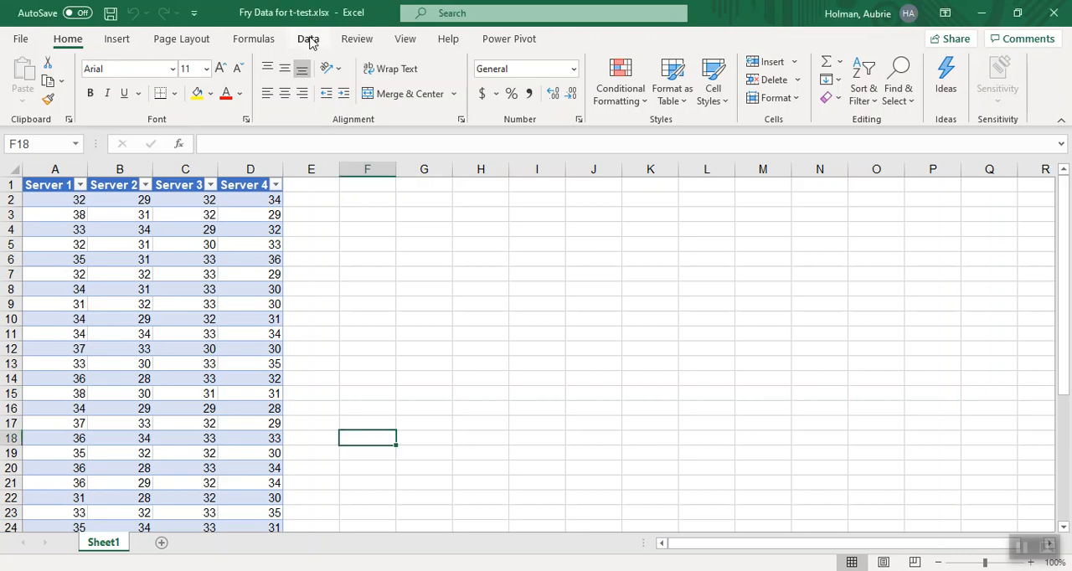
left_click(308, 38)
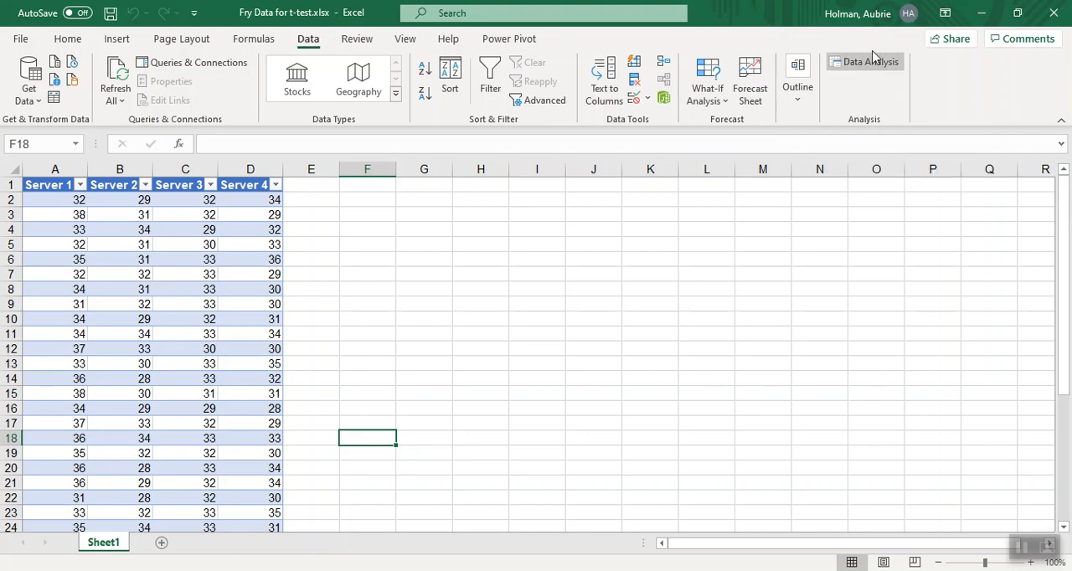
mouse_move(845, 49)
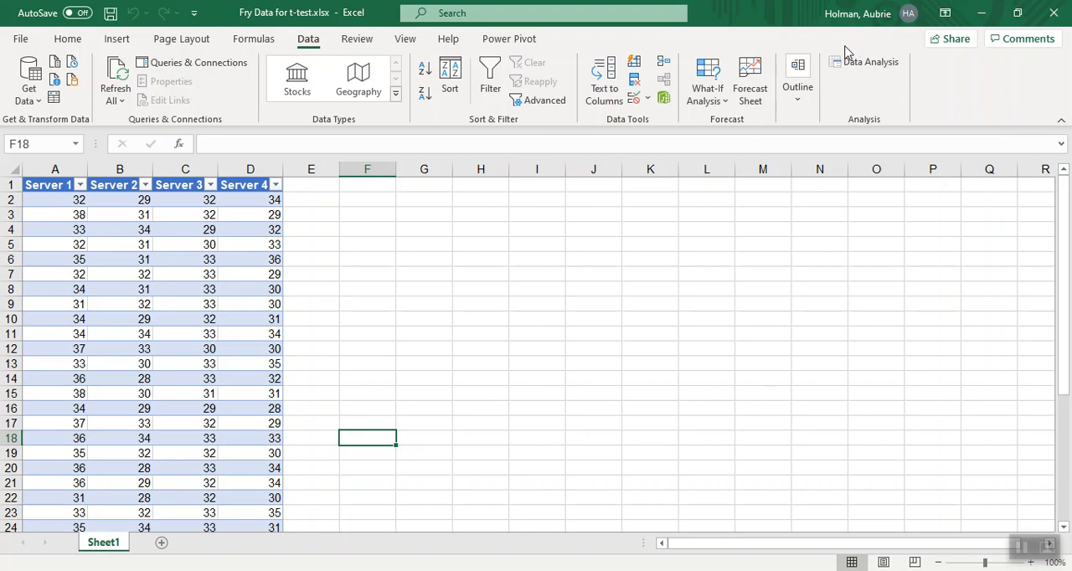
mouse_move(862, 60)
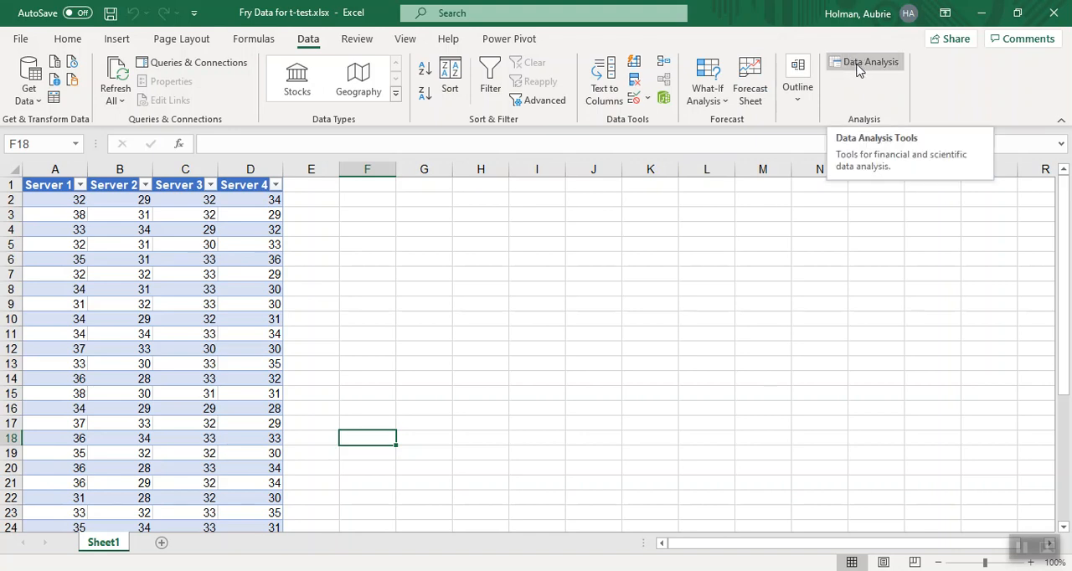
mouse_move(796, 79)
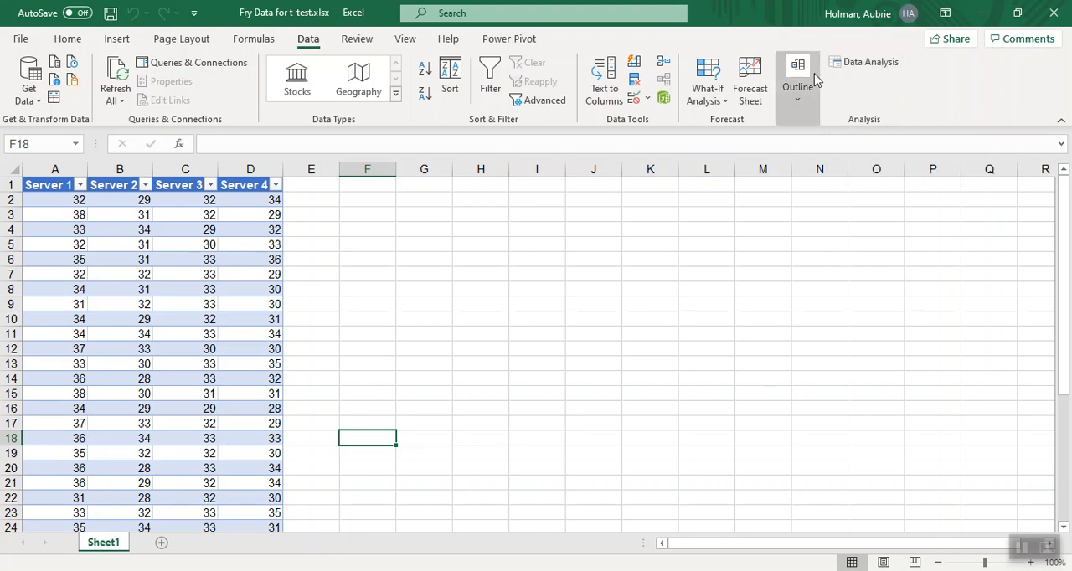
mouse_move(797, 79)
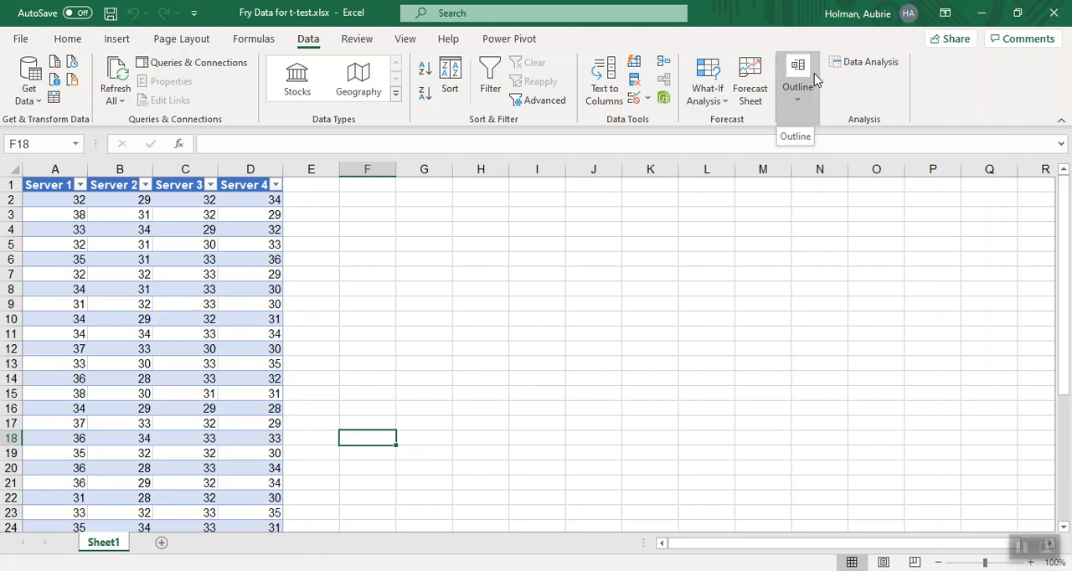
mouse_move(869, 62)
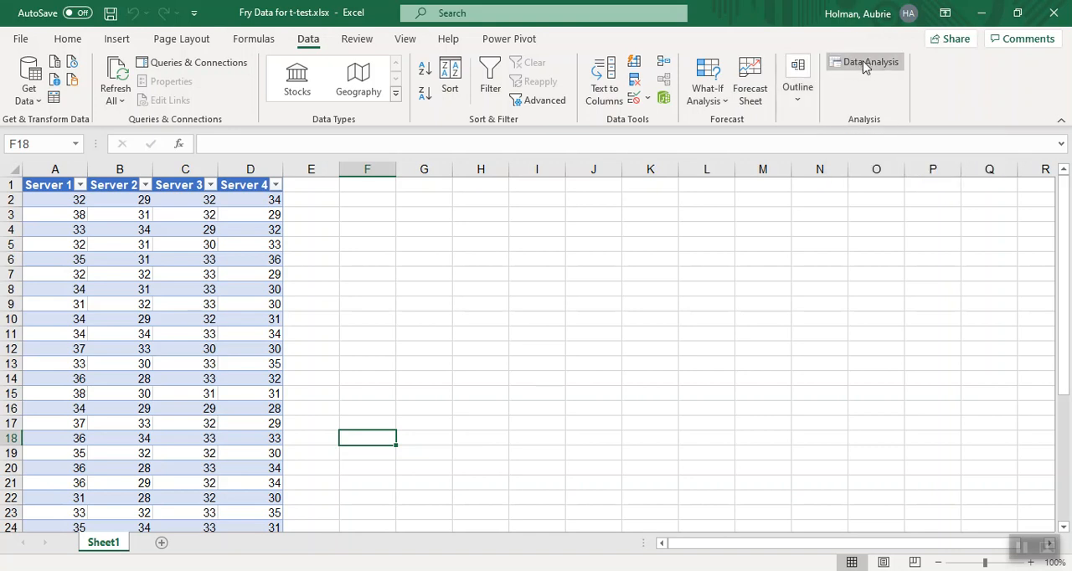
Choose t-Test: Two-Sample Assuming Equal Variances from the Data Analysis list.
left_click(869, 60)
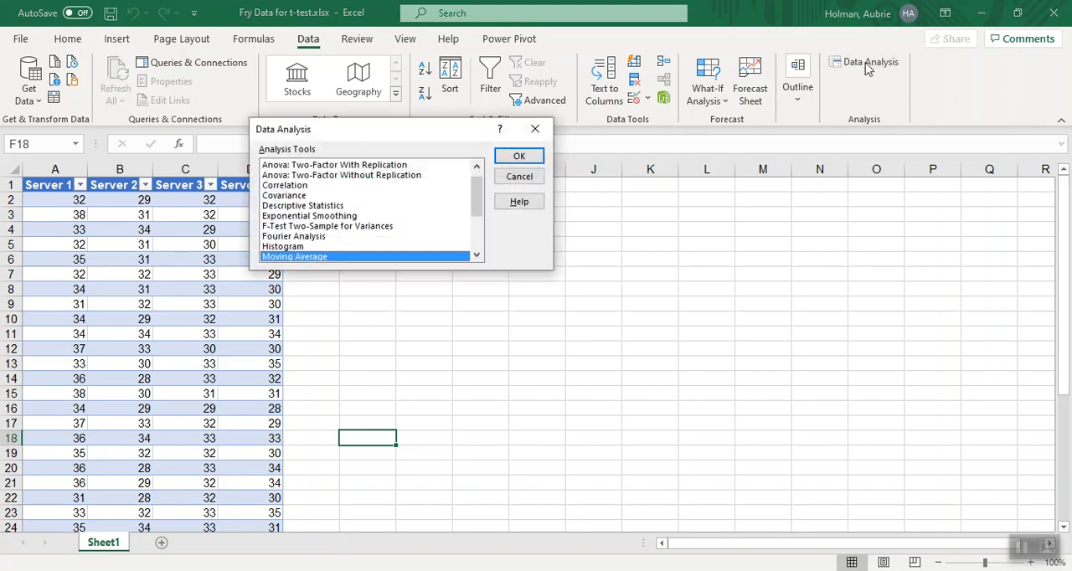
scroll("down", 3)
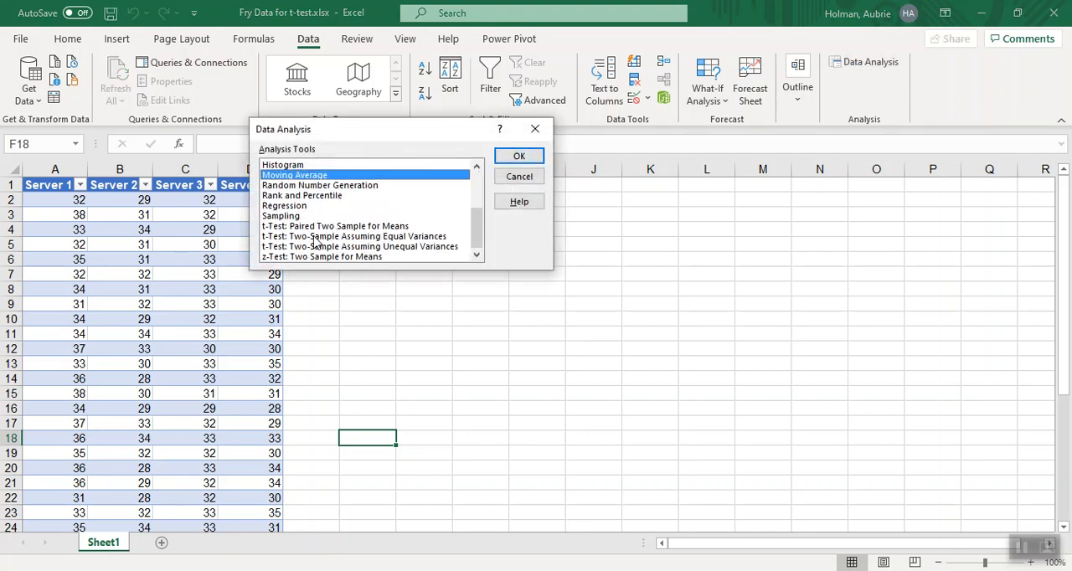
left_click(355, 236)
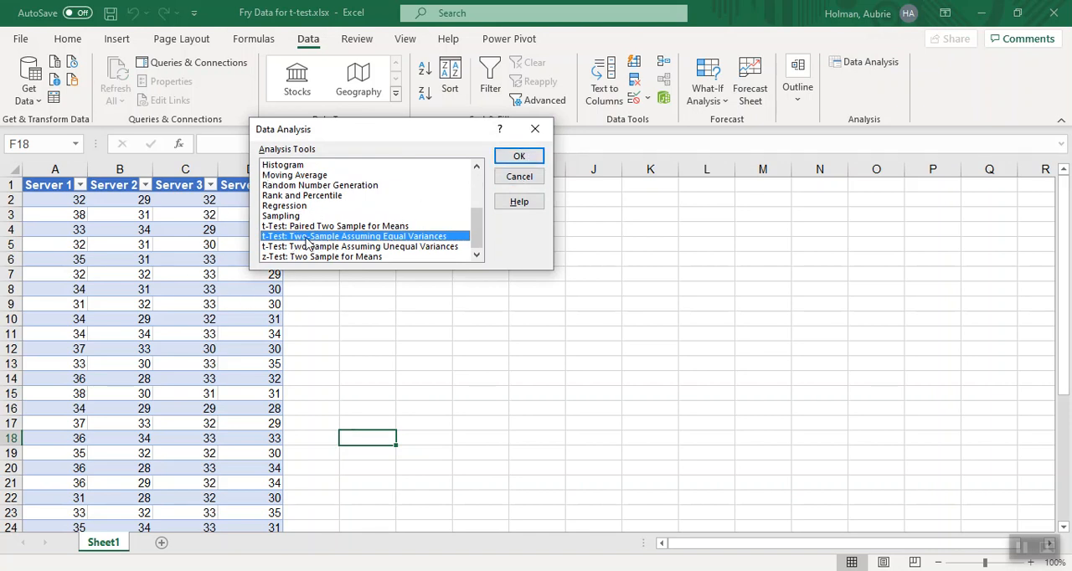
mouse_move(367, 235)
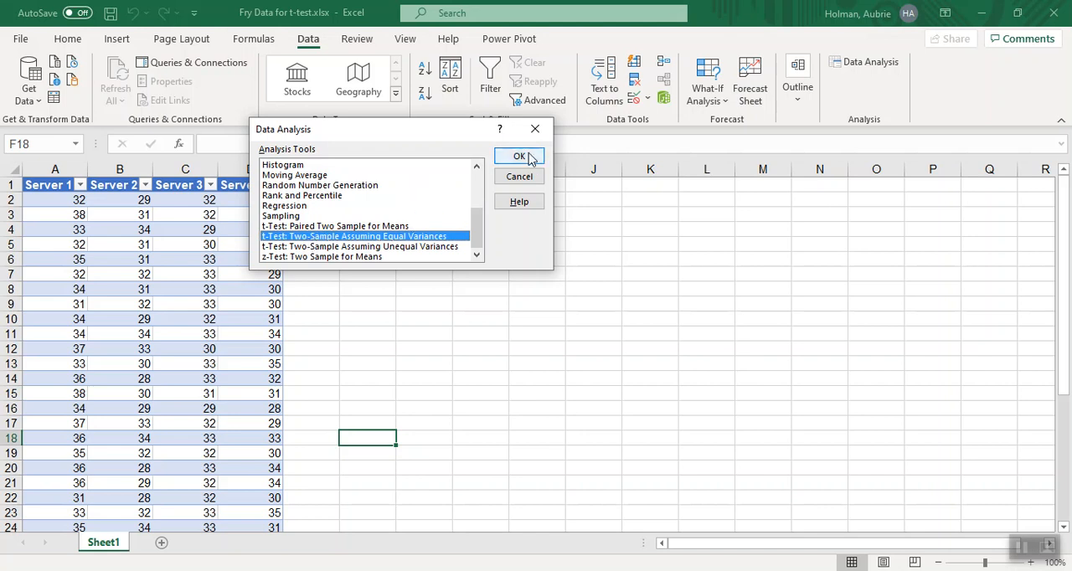
Configure the test with Labels on, Variable 1 Range $A:$A and Variable 2 Range $B:$B.
left_click(519, 155)
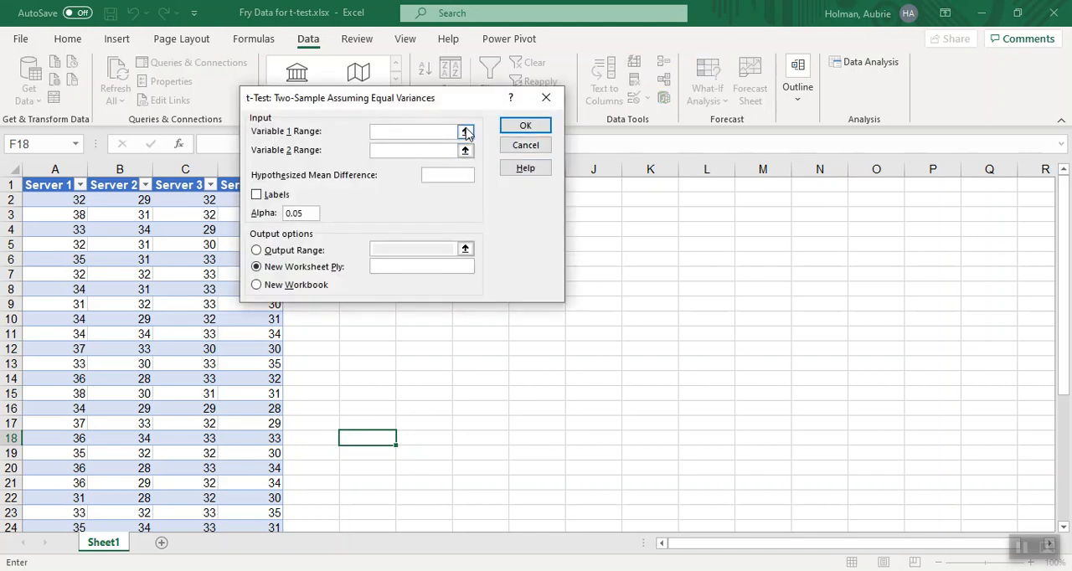
left_click(415, 130)
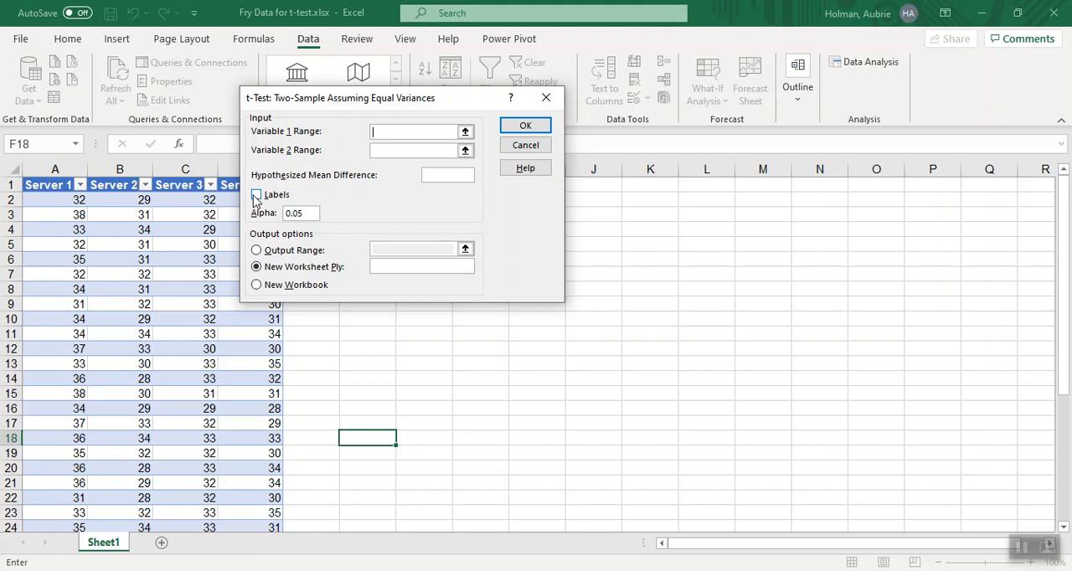
left_click(256, 194)
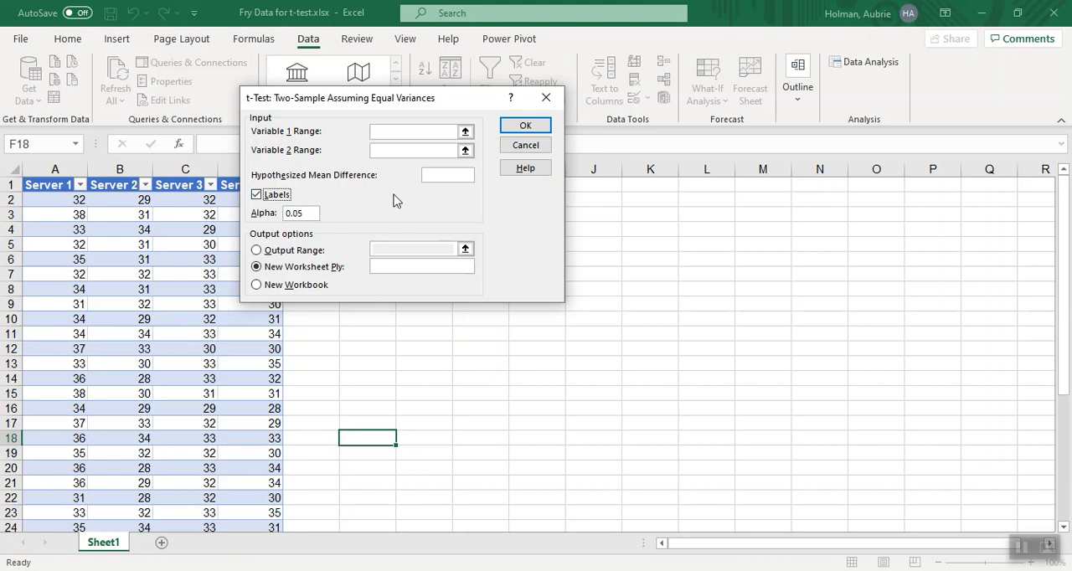
left_click(300, 213)
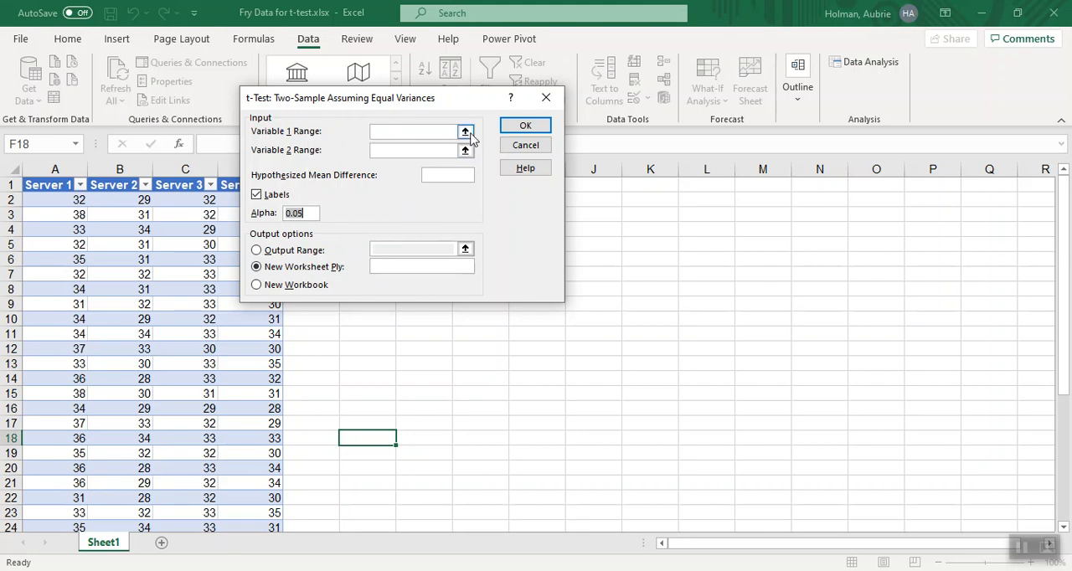
left_click(466, 131)
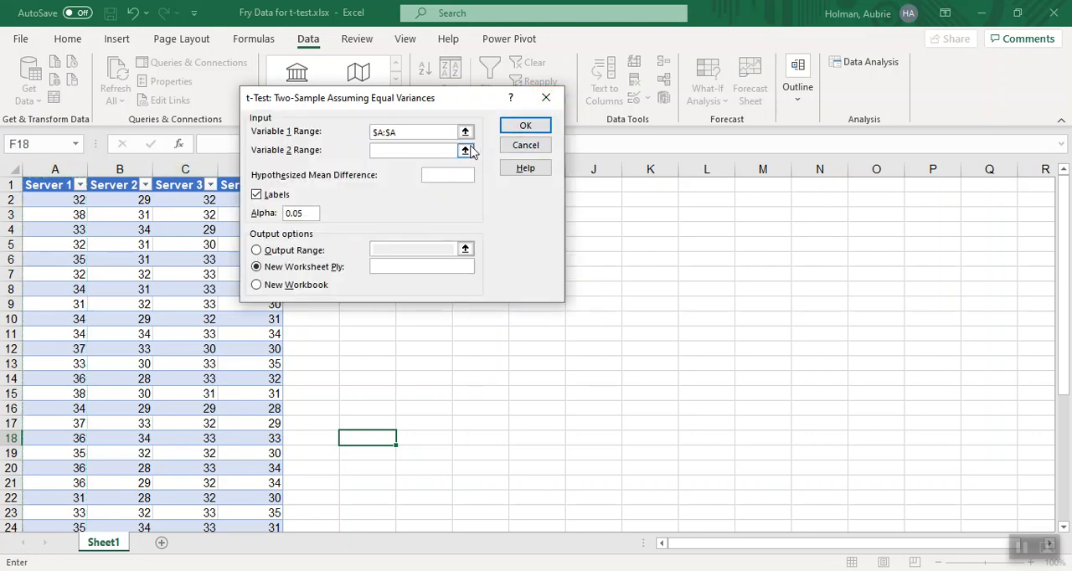
left_click(465, 150)
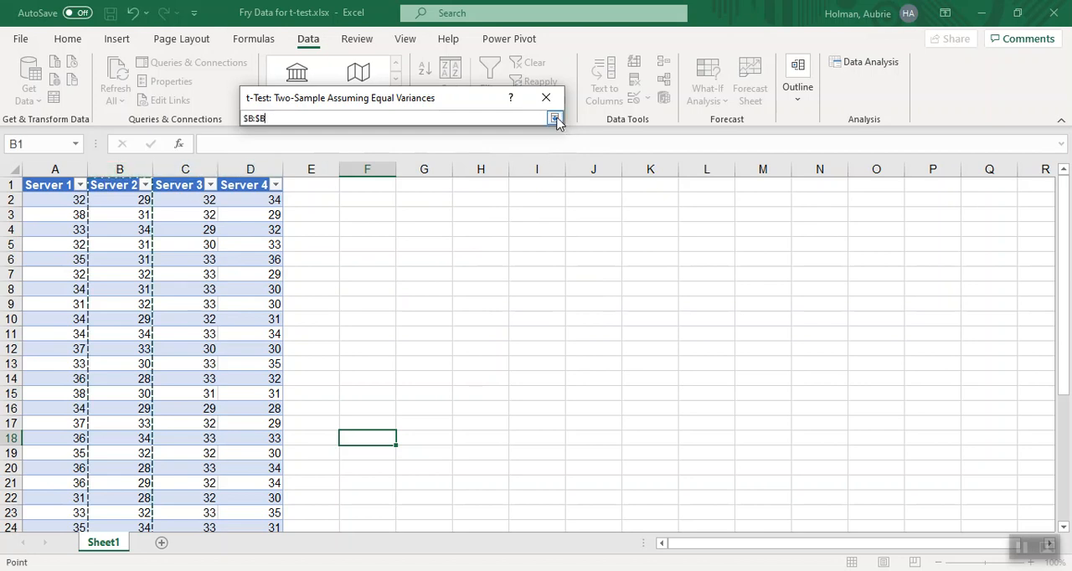
left_click(555, 117)
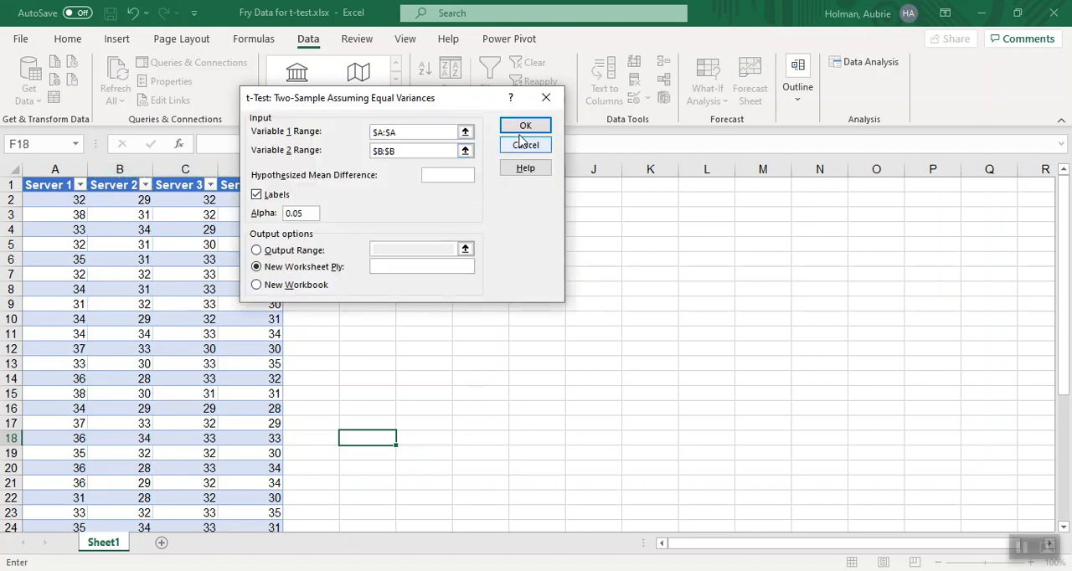
Run the t-test onto a new sheet and widen columns A and B to fit labels and values.
left_click(526, 124)
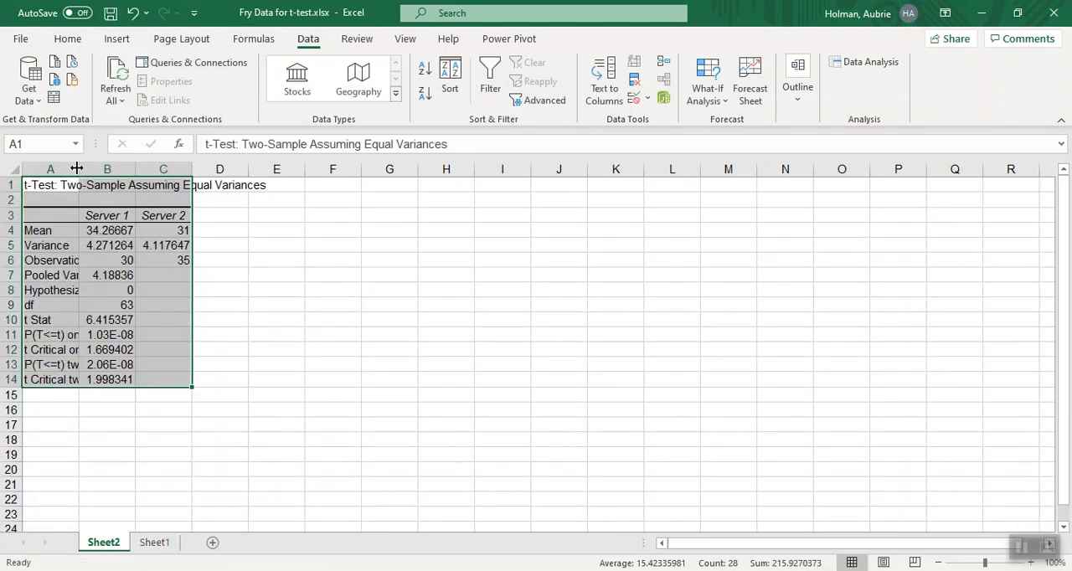
left_click_drag(77, 167, 127, 167)
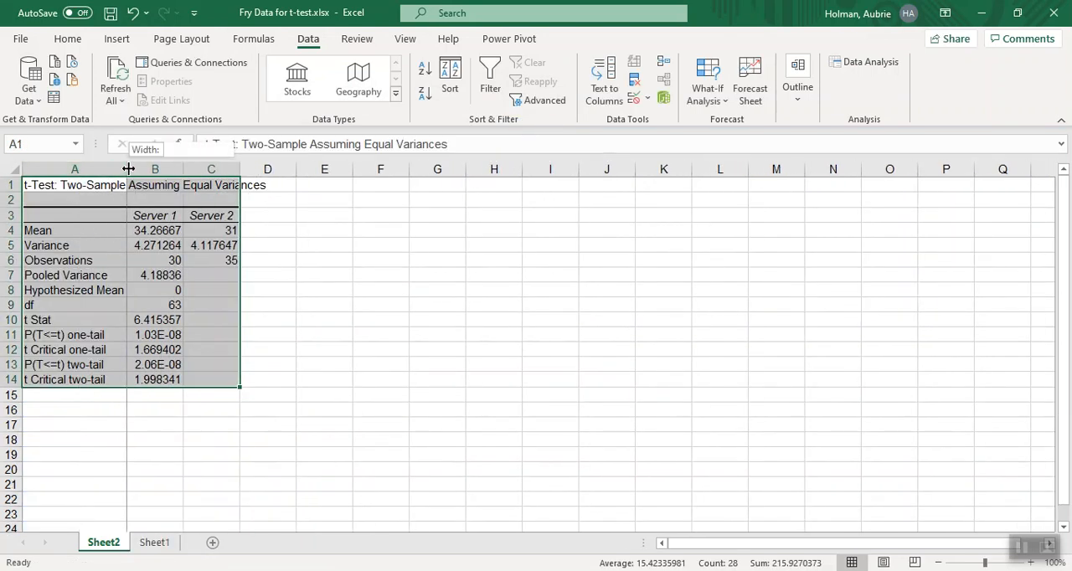
left_click_drag(128, 168, 332, 168)
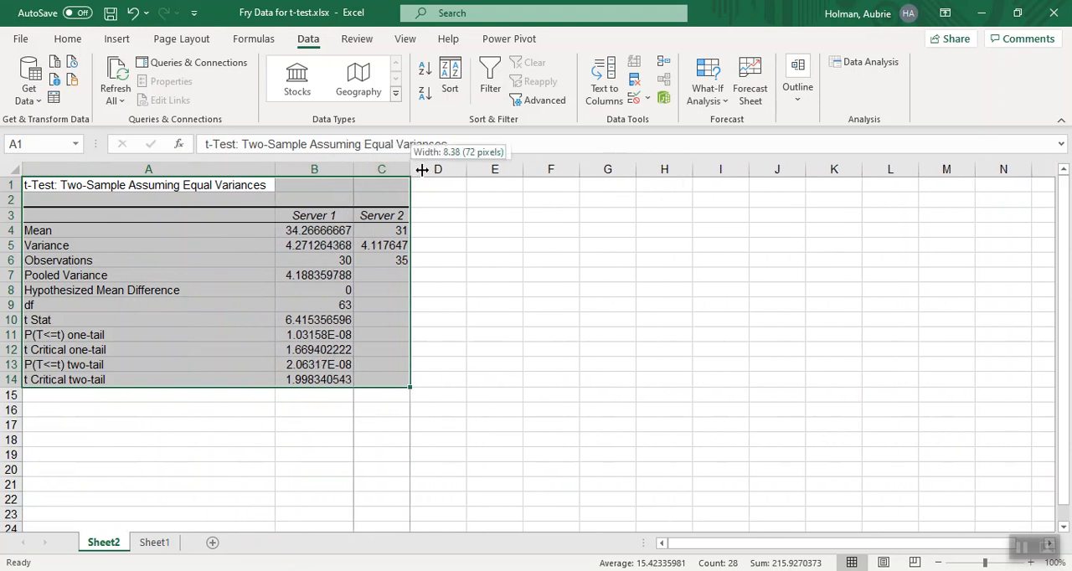
left_click(133, 290)
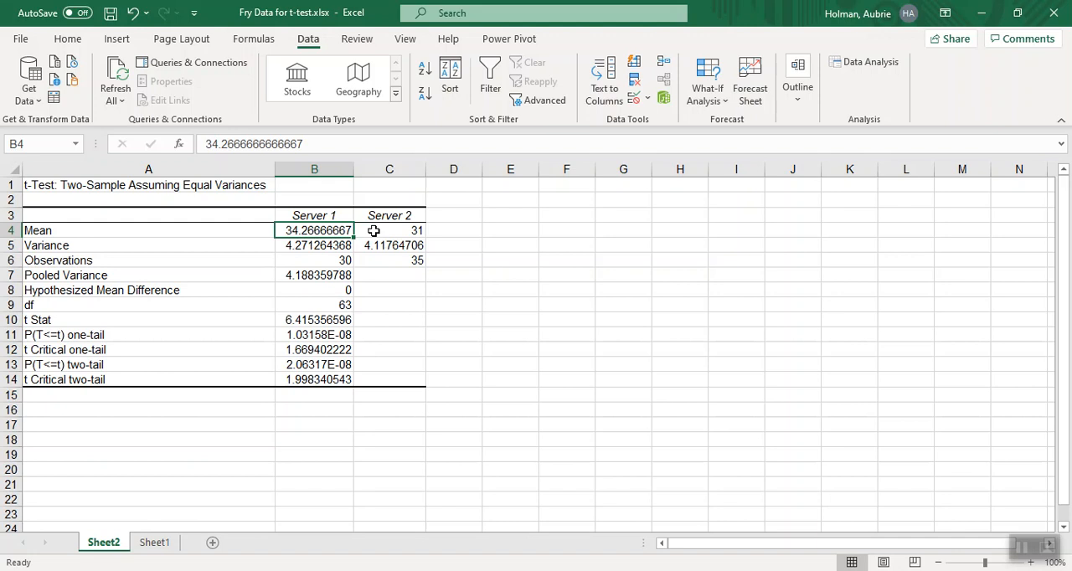
Review Observations and df, then select the t Stat label and value in A10:B10 for formatting.
left_click(389, 231)
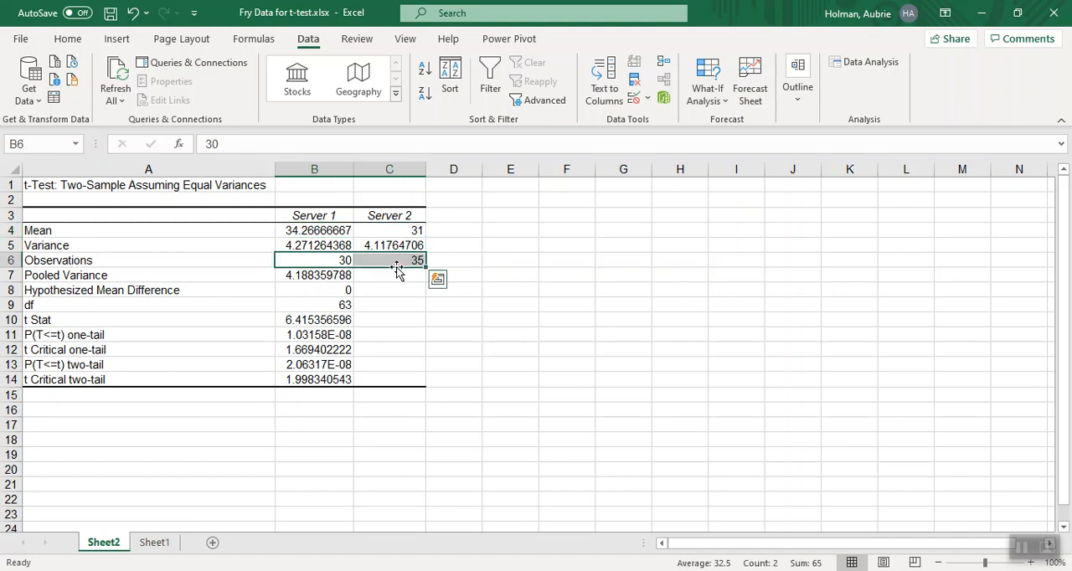
left_click(315, 304)
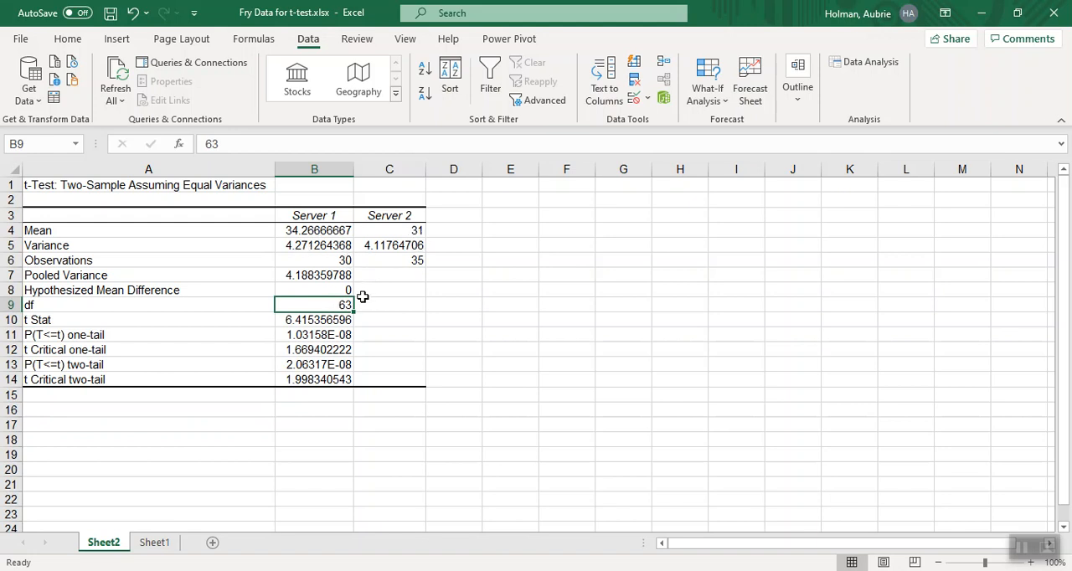
mouse_move(351, 291)
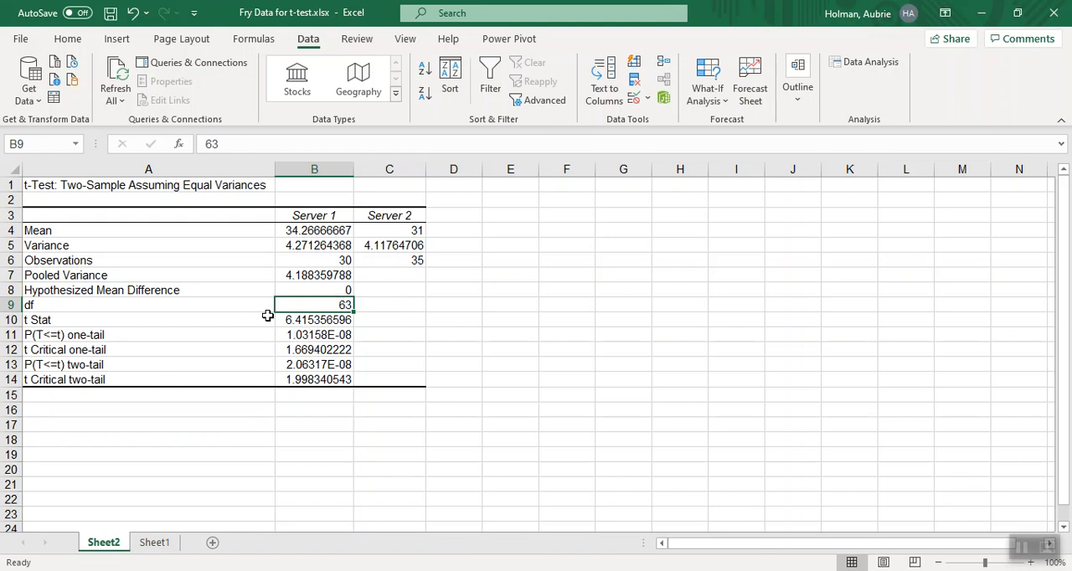
left_click(87, 320)
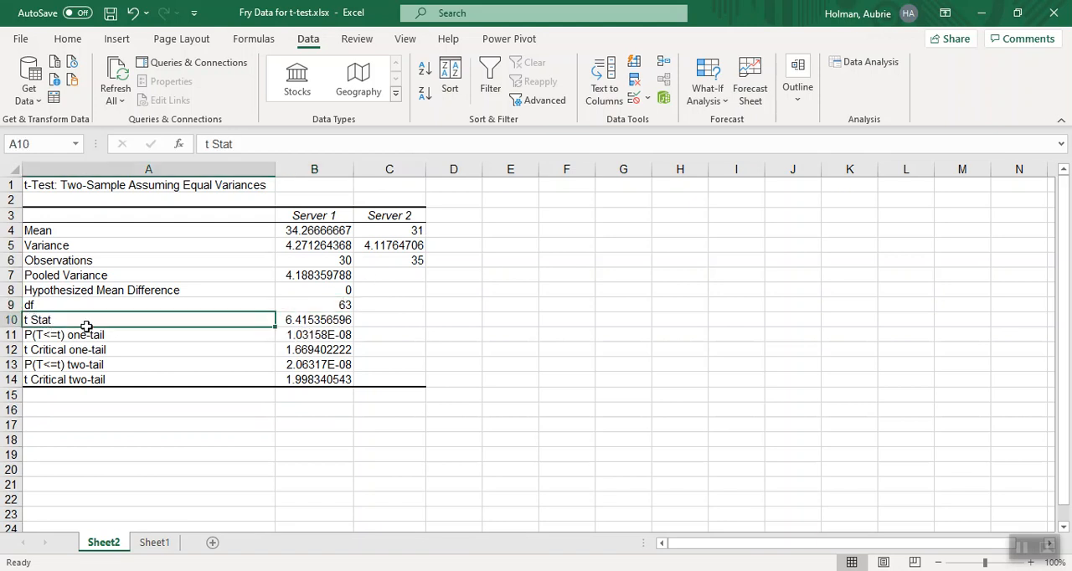
left_click(315, 318)
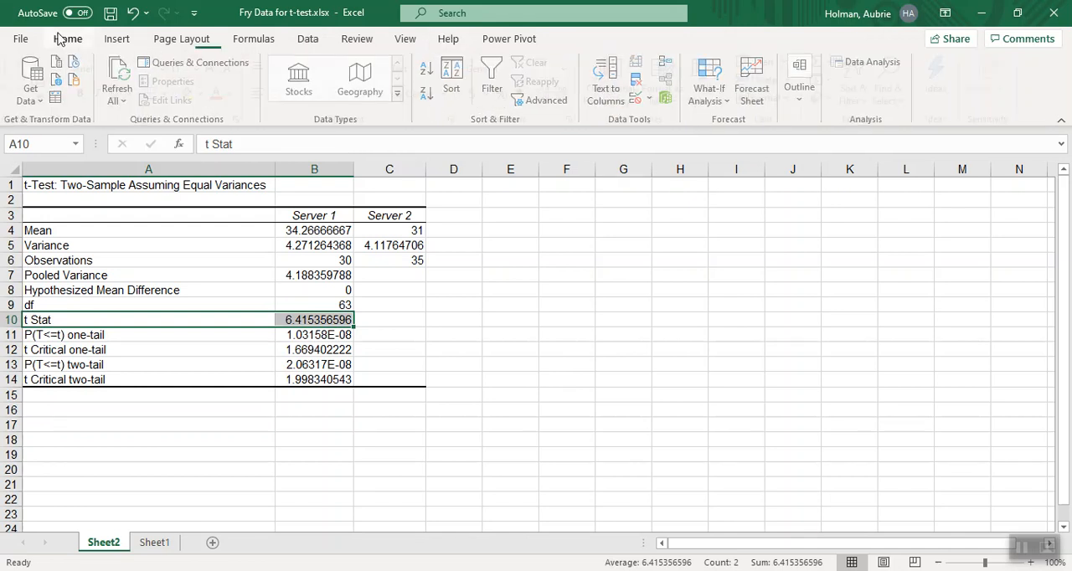
left_click(67, 38)
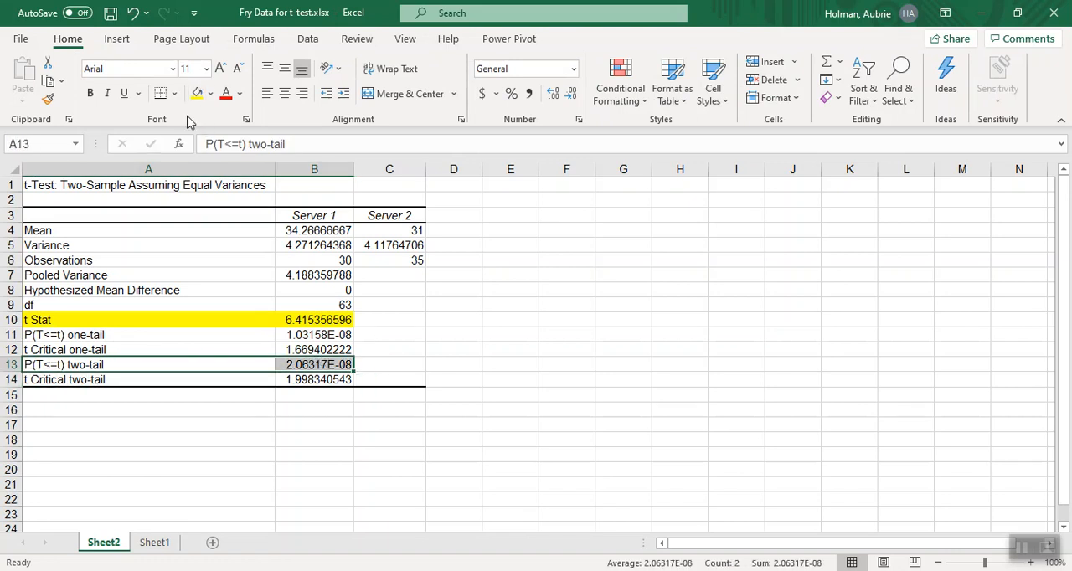
Fill the P(T<=t) two-tail row A13:B13 with yellow.
left_click(388, 349)
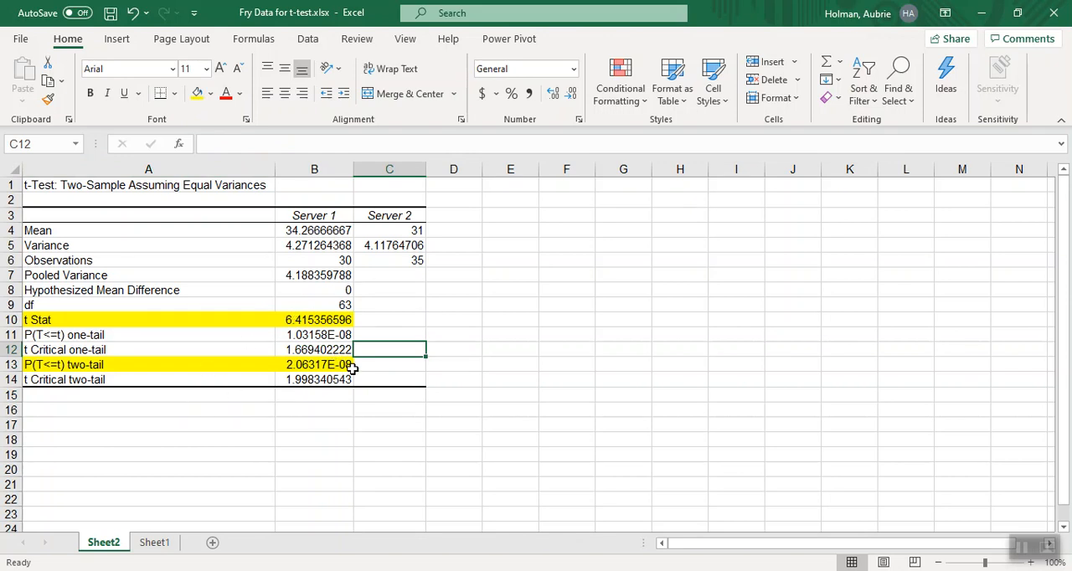
mouse_move(375, 390)
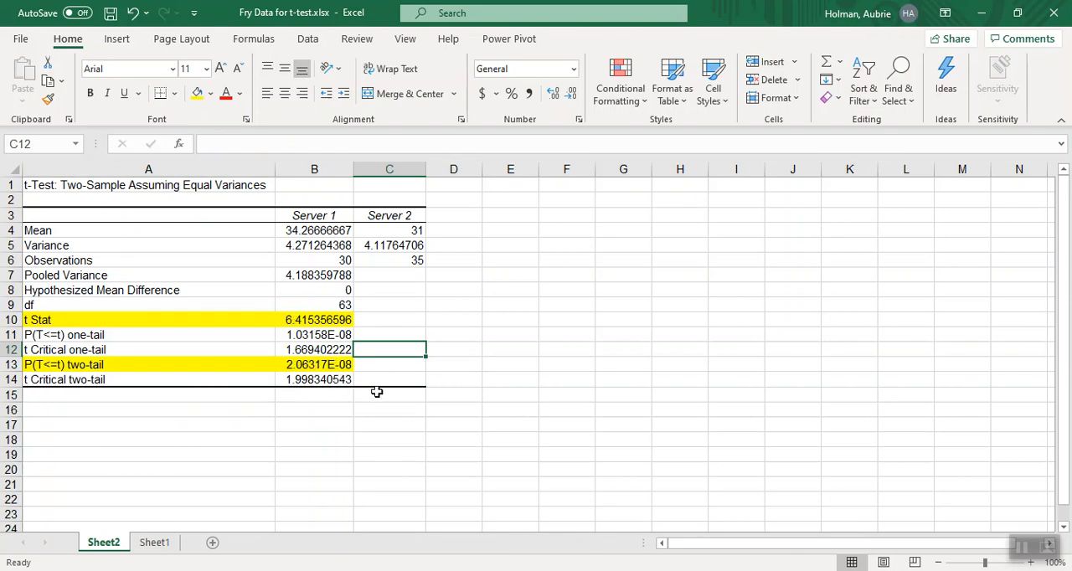
Inspect the t Critical two-tail value and the two-tail p-value in the results.
left_click(388, 378)
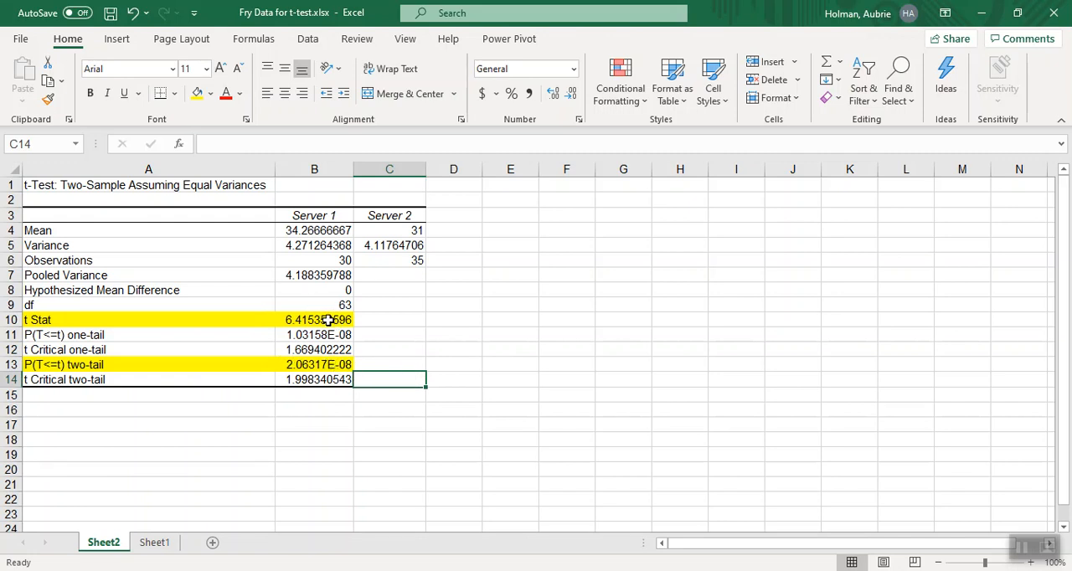
left_click(315, 320)
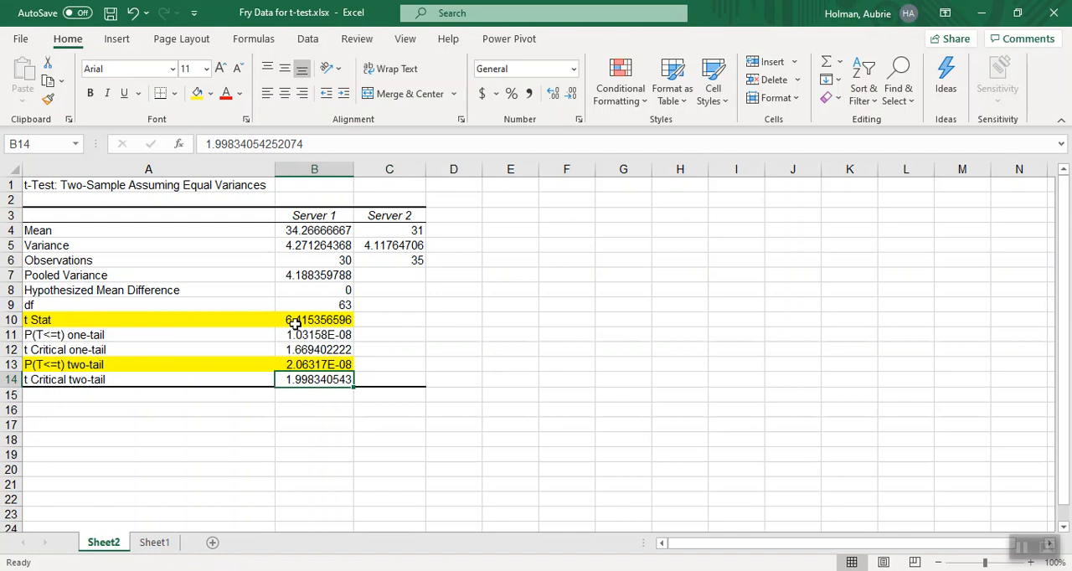
left_click(315, 319)
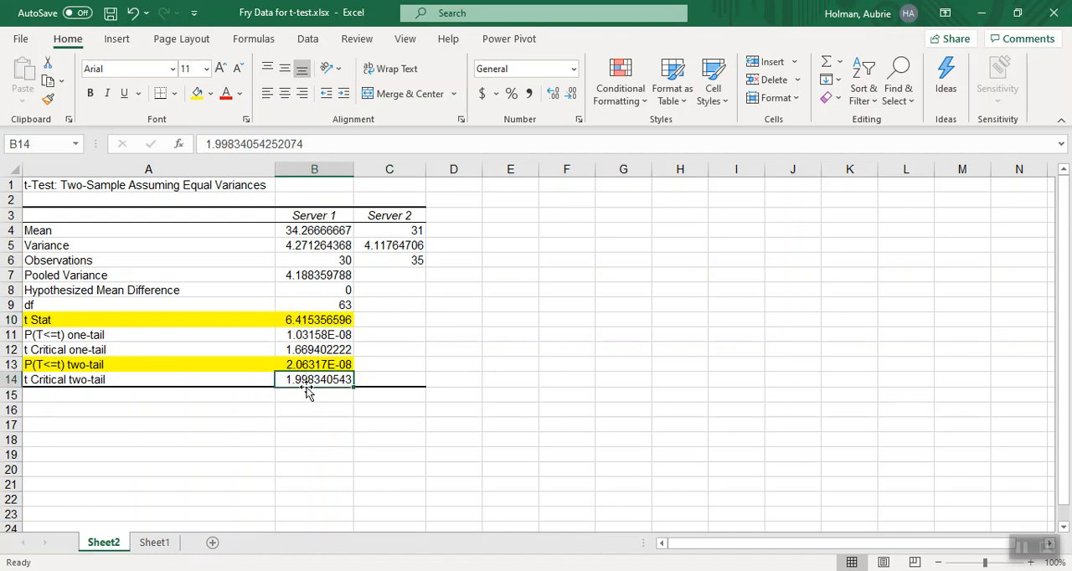
left_click(315, 365)
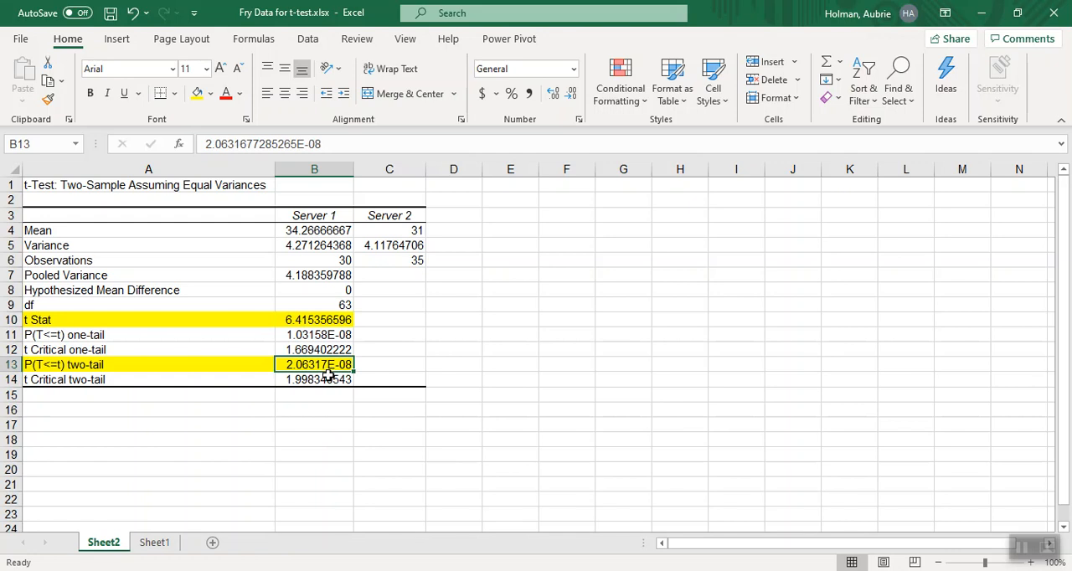
mouse_move(328, 379)
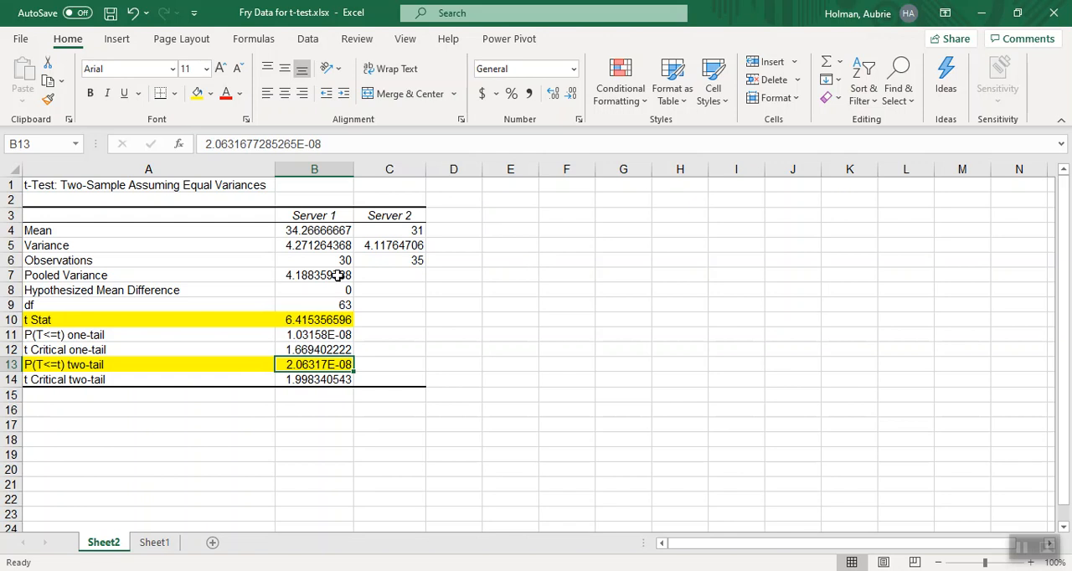
mouse_move(372, 355)
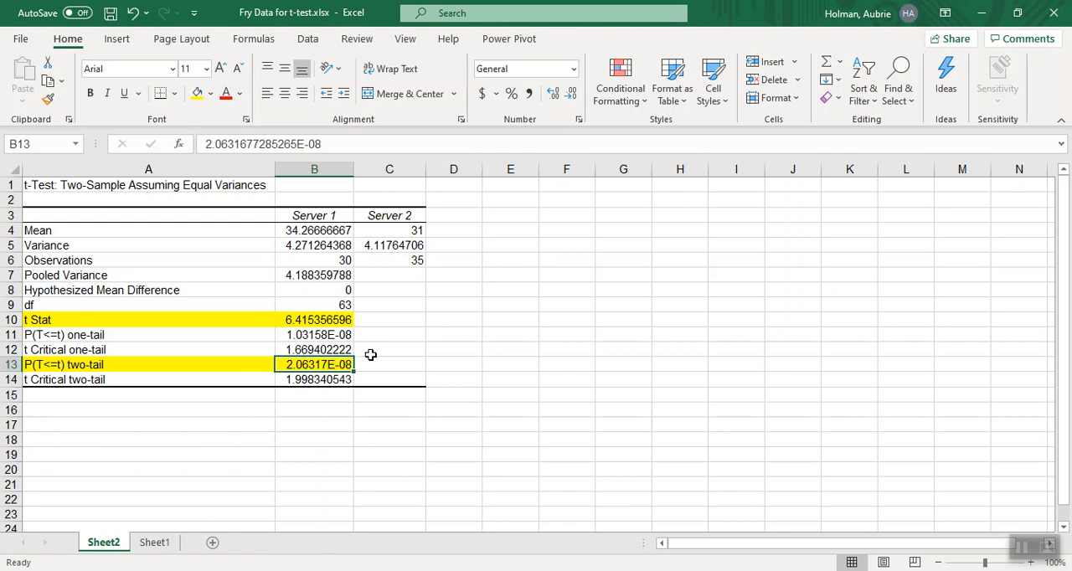
left_click(389, 348)
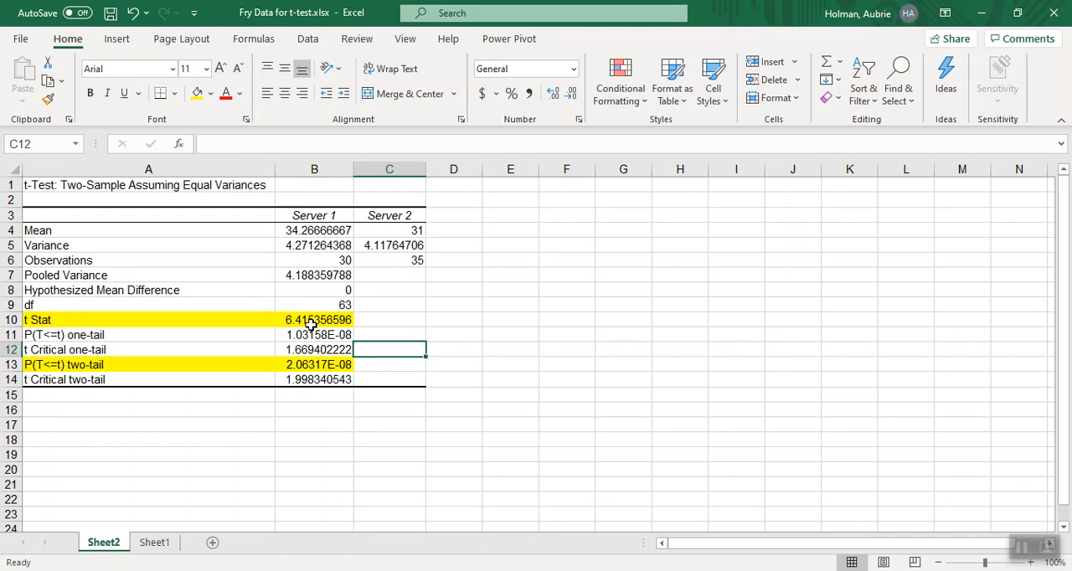
mouse_move(332, 311)
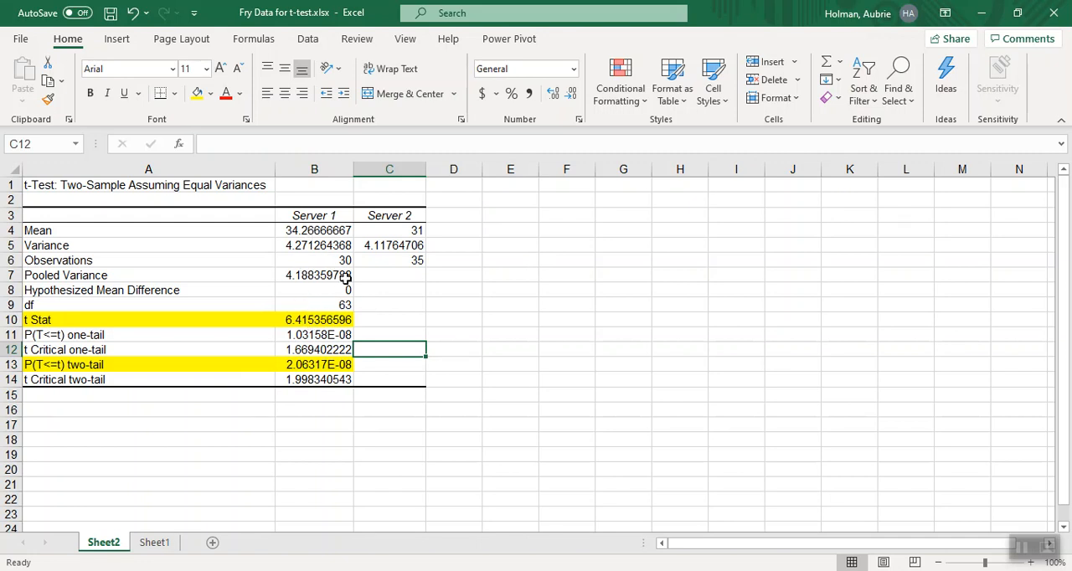
left_click(315, 365)
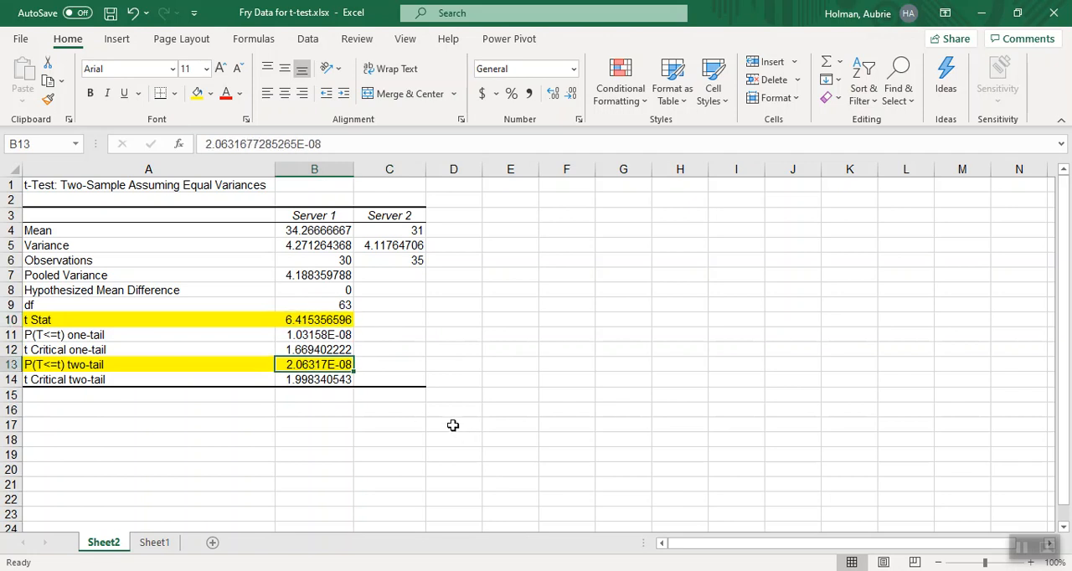
mouse_move(372, 271)
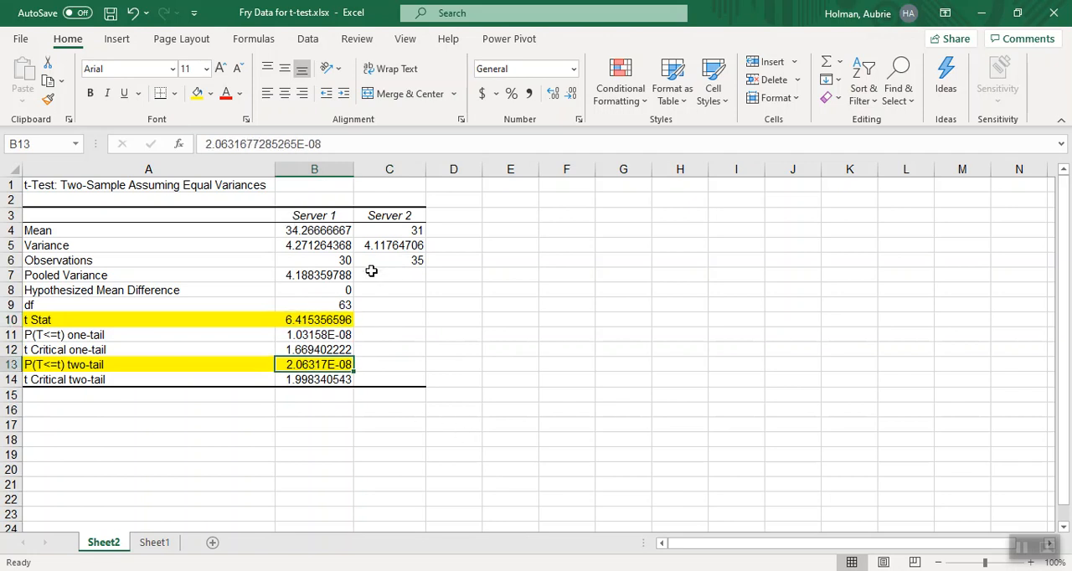
mouse_move(365, 276)
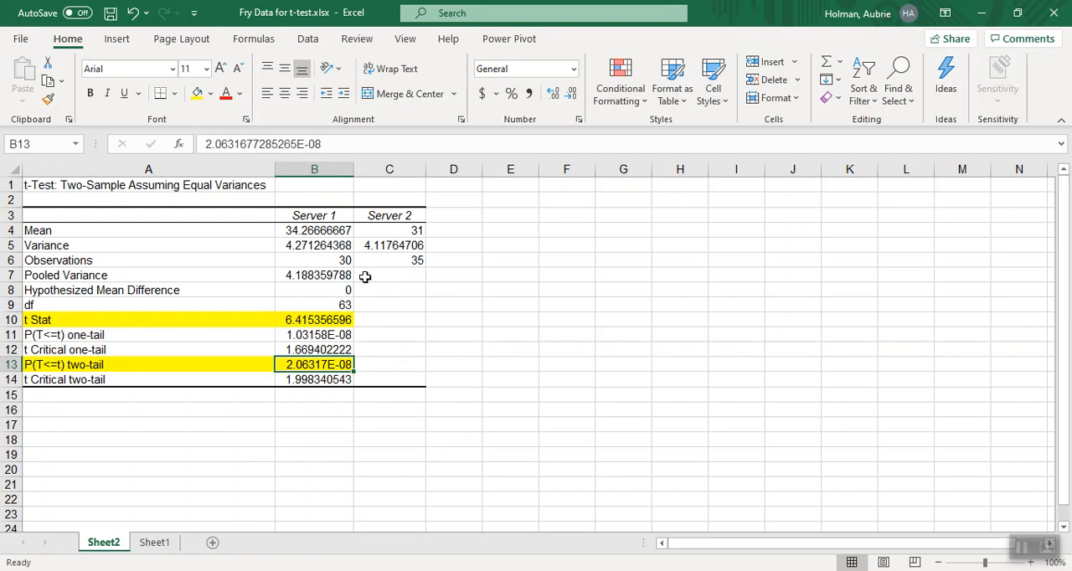
mouse_move(335, 251)
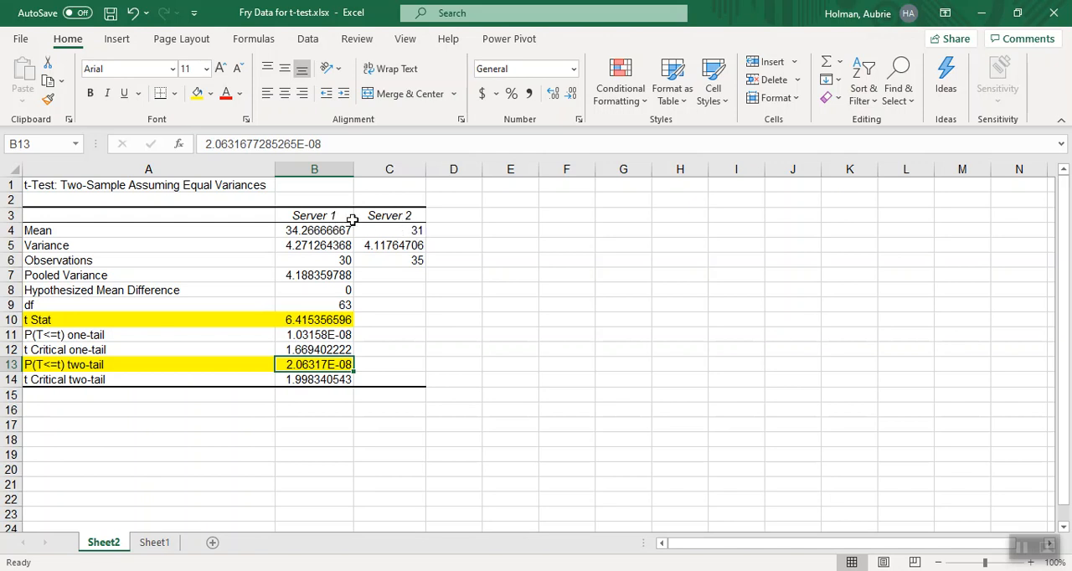
mouse_move(322, 254)
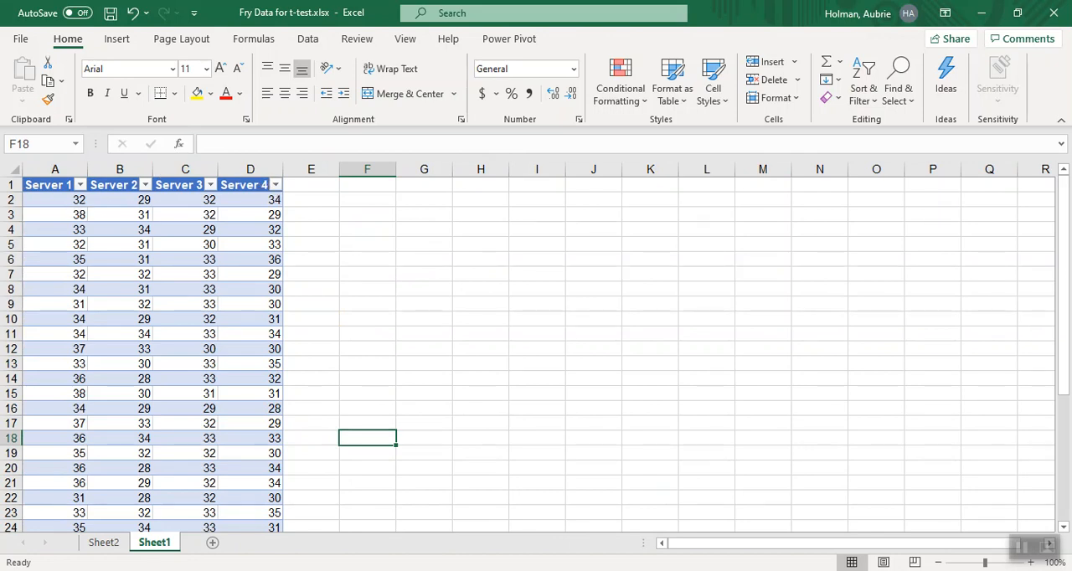
left_click(308, 38)
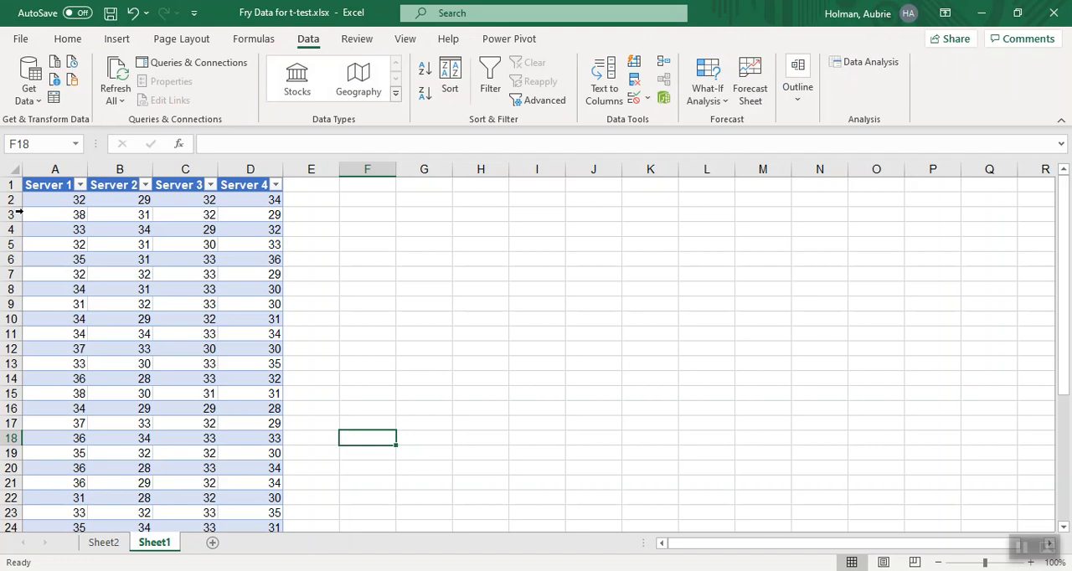
left_click(864, 60)
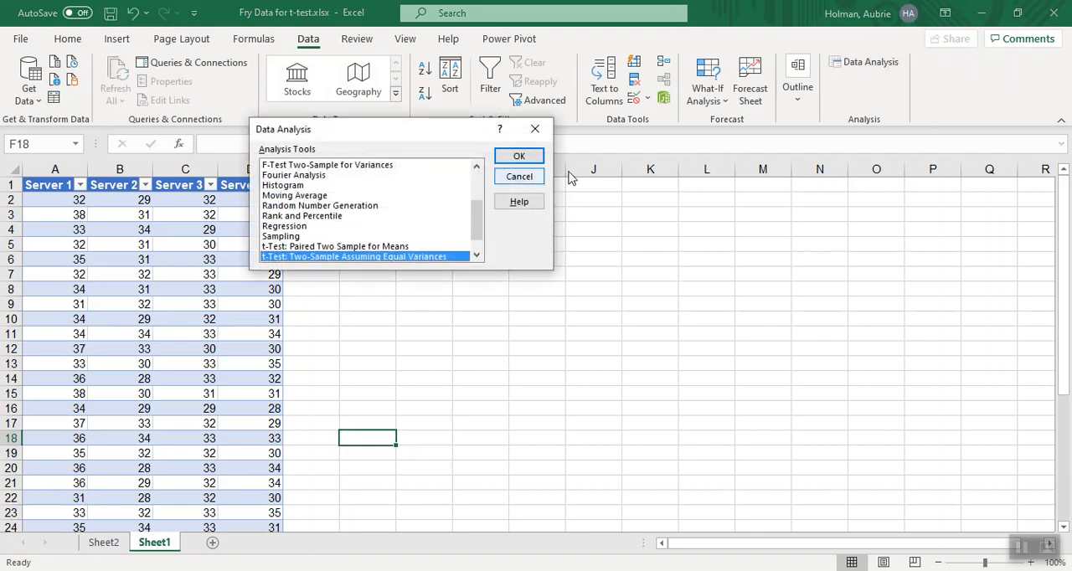
left_click(519, 156)
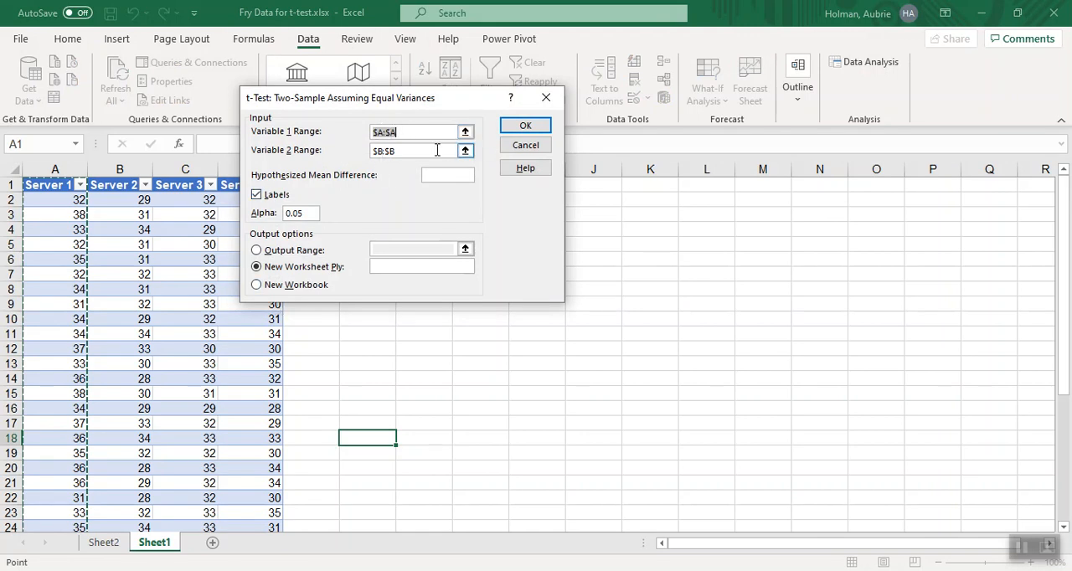
left_click(466, 150)
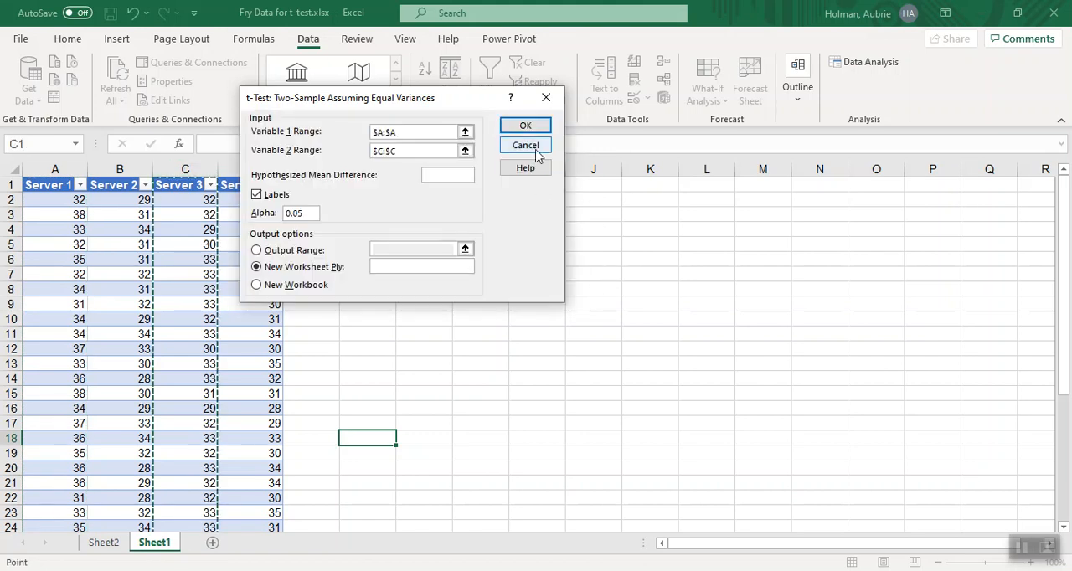
left_click(525, 144)
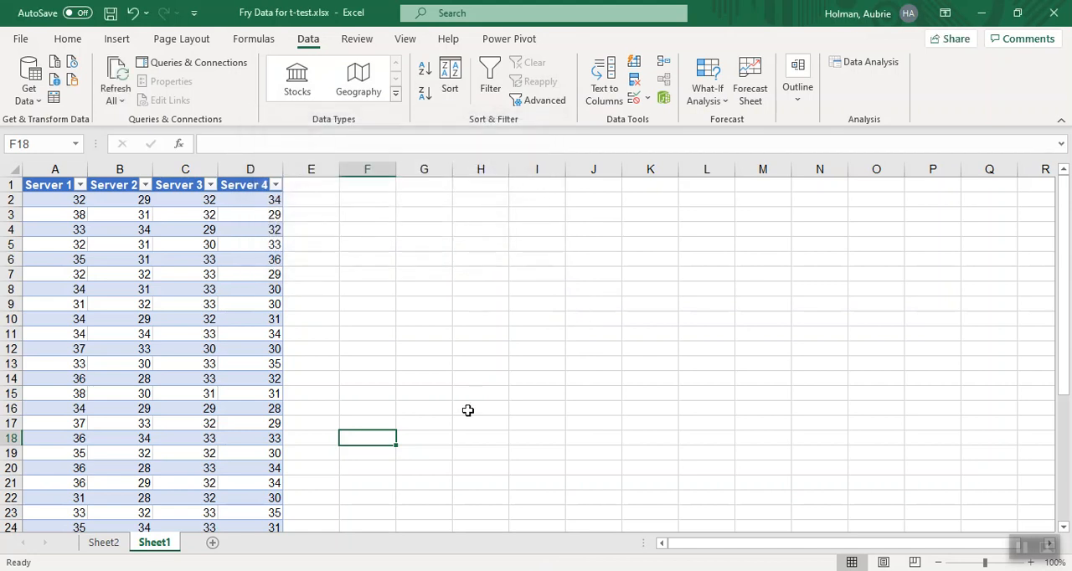
left_click(104, 543)
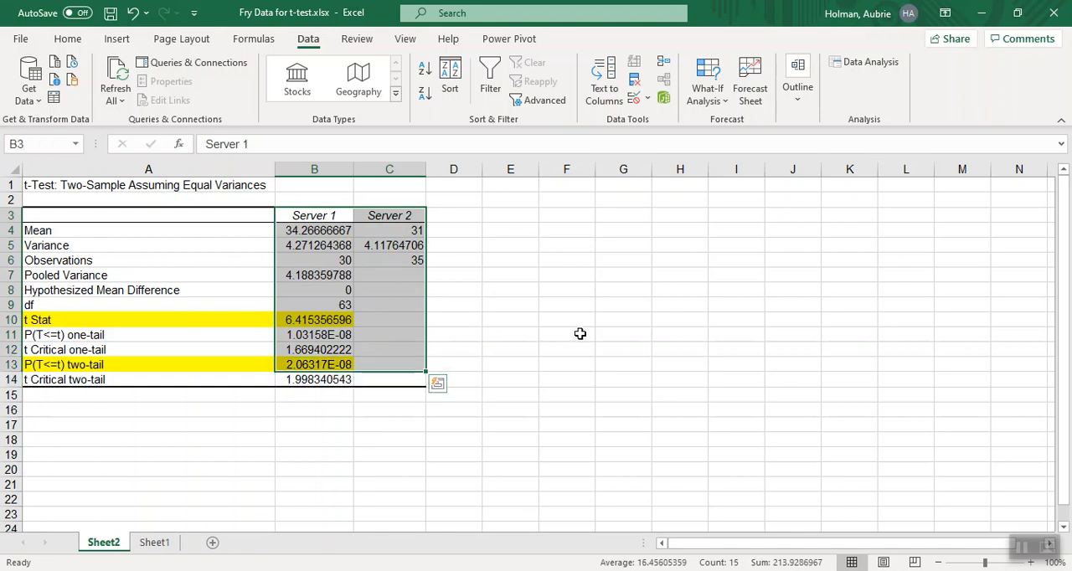
Scroll back up to view the finished t-test output on Sheet2.
scroll("up", 3)
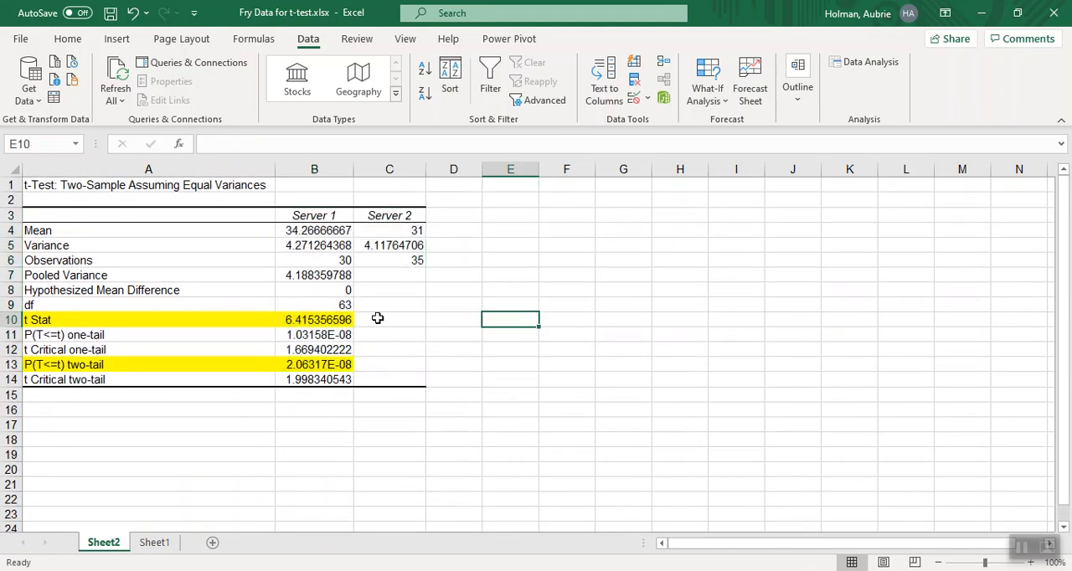
mouse_move(378, 409)
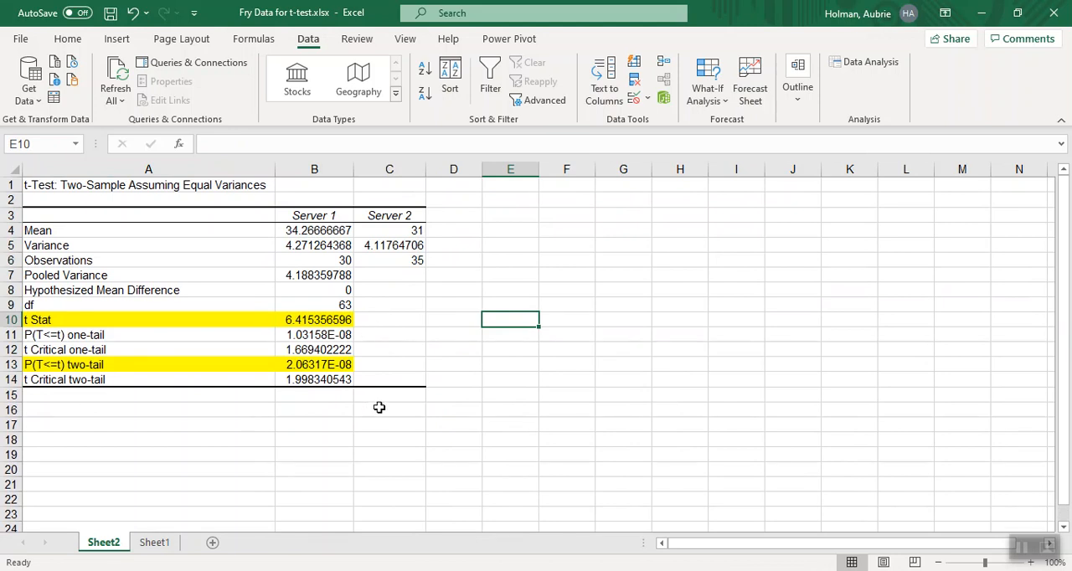
mouse_move(387, 406)
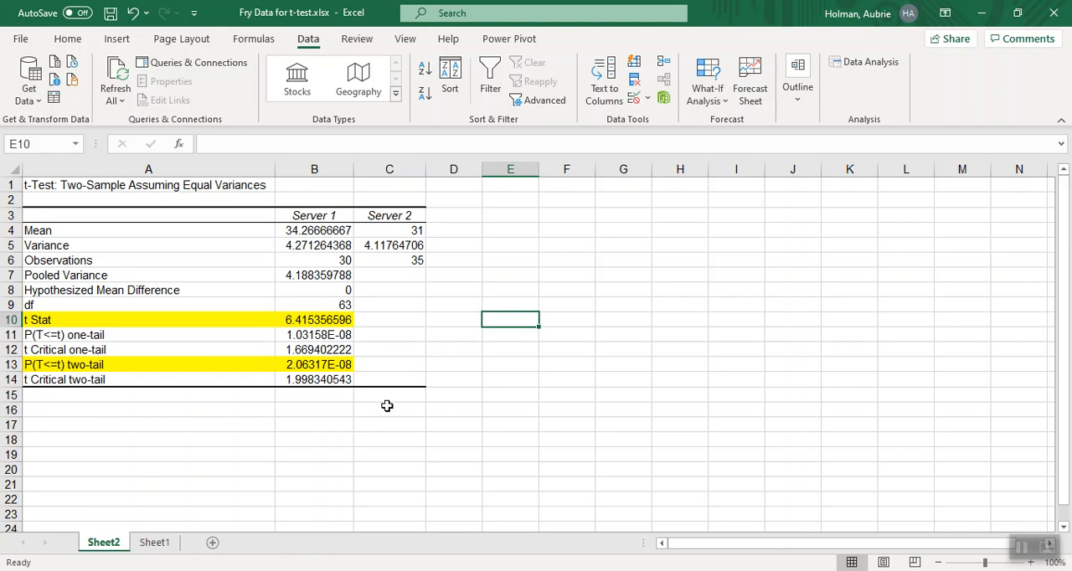
mouse_move(889, 424)
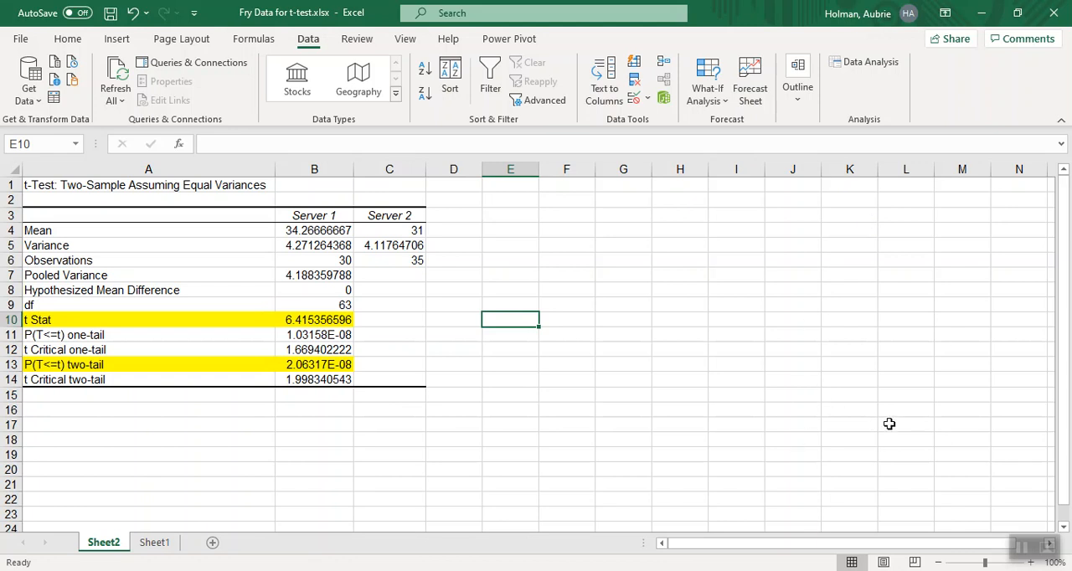
mouse_move(1018, 549)
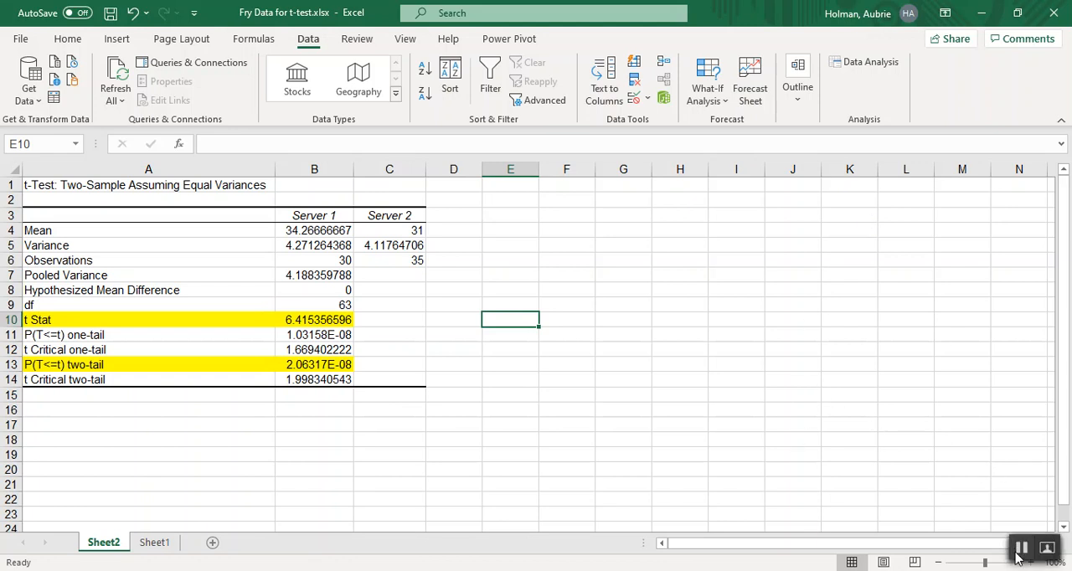